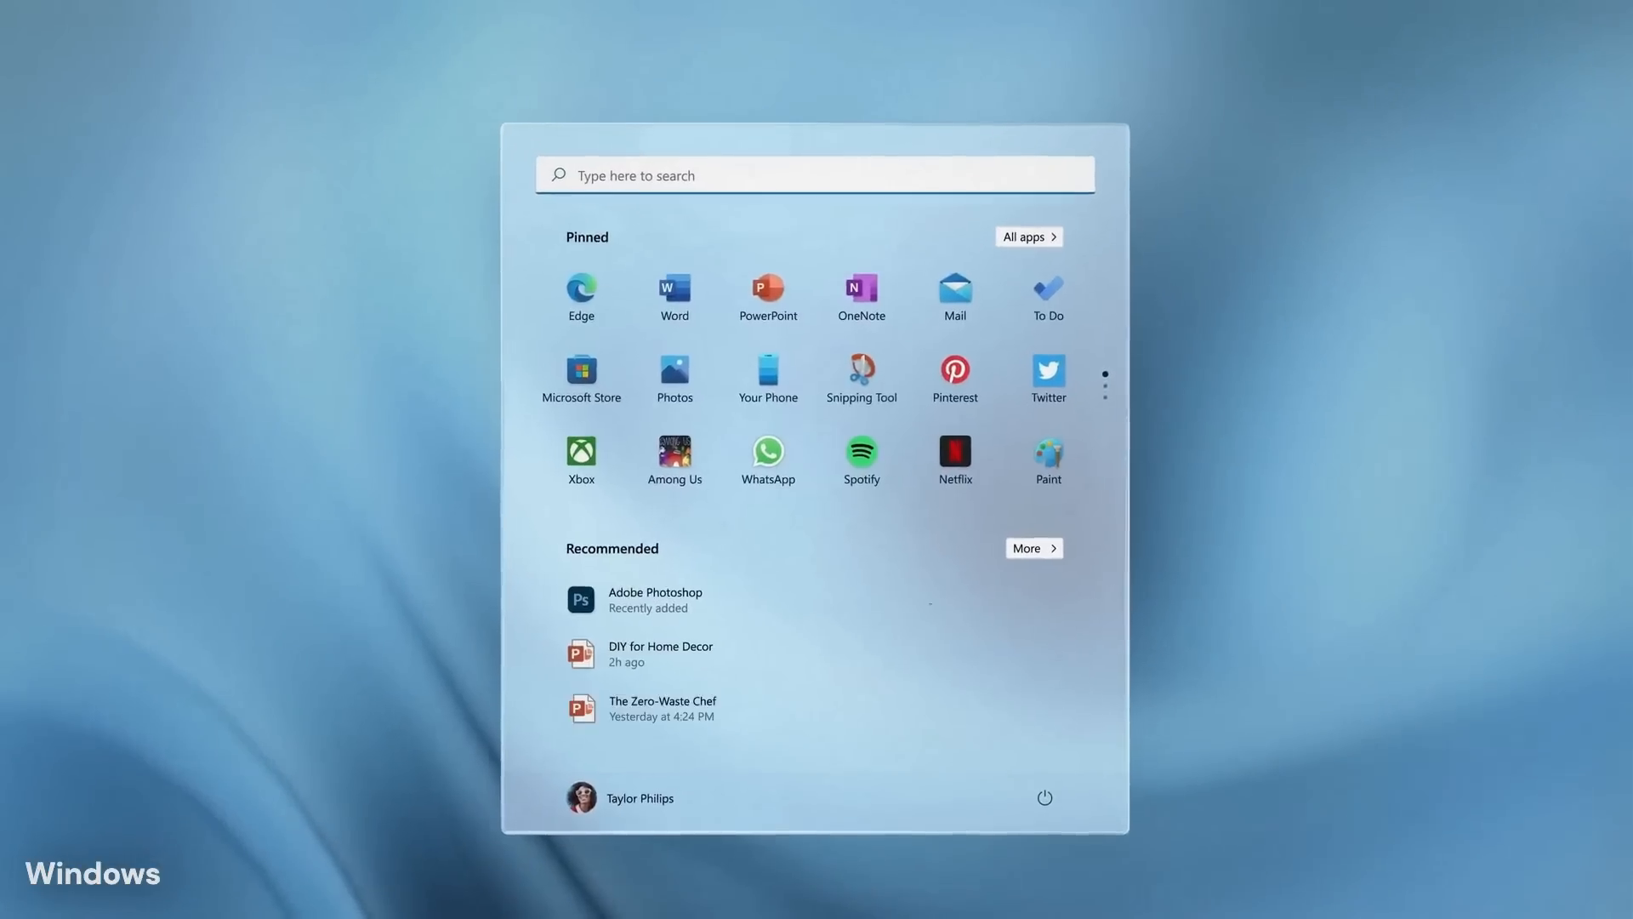
Dismiss the Windows 11 Start menu to reveal the desktop and centered taskbar
{"action": "left_click", "coordinate": [812, 175]}
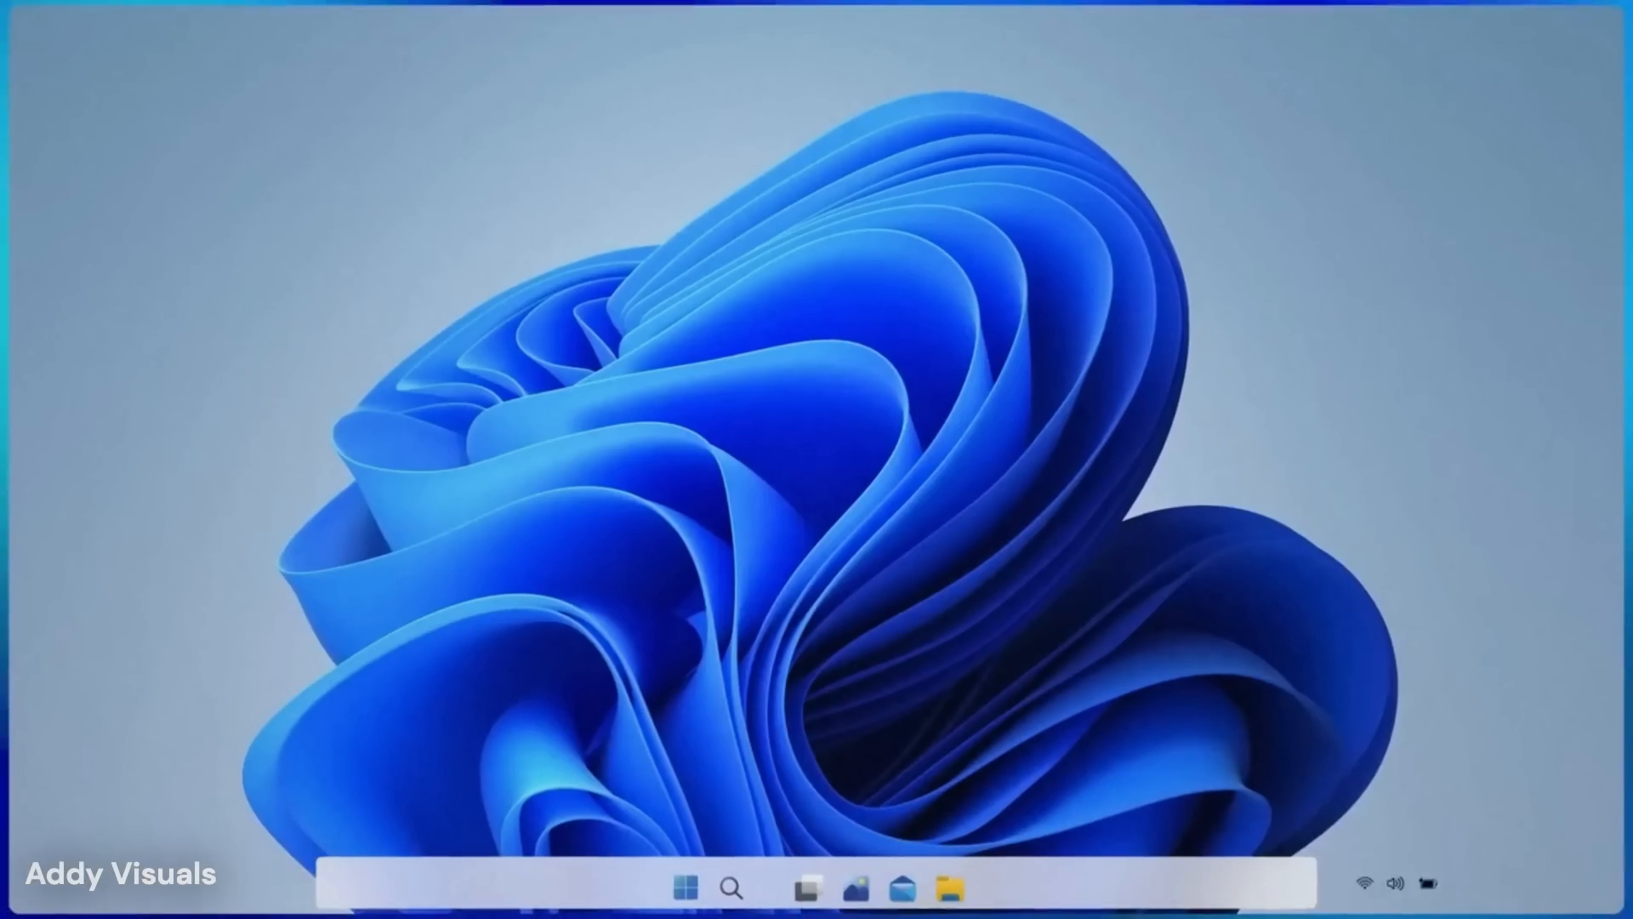
Browse the Design folder and send the A-frame cabin hikes question in the ChatGPT sidebar
{"action": "left_click", "coordinate": [684, 888]}
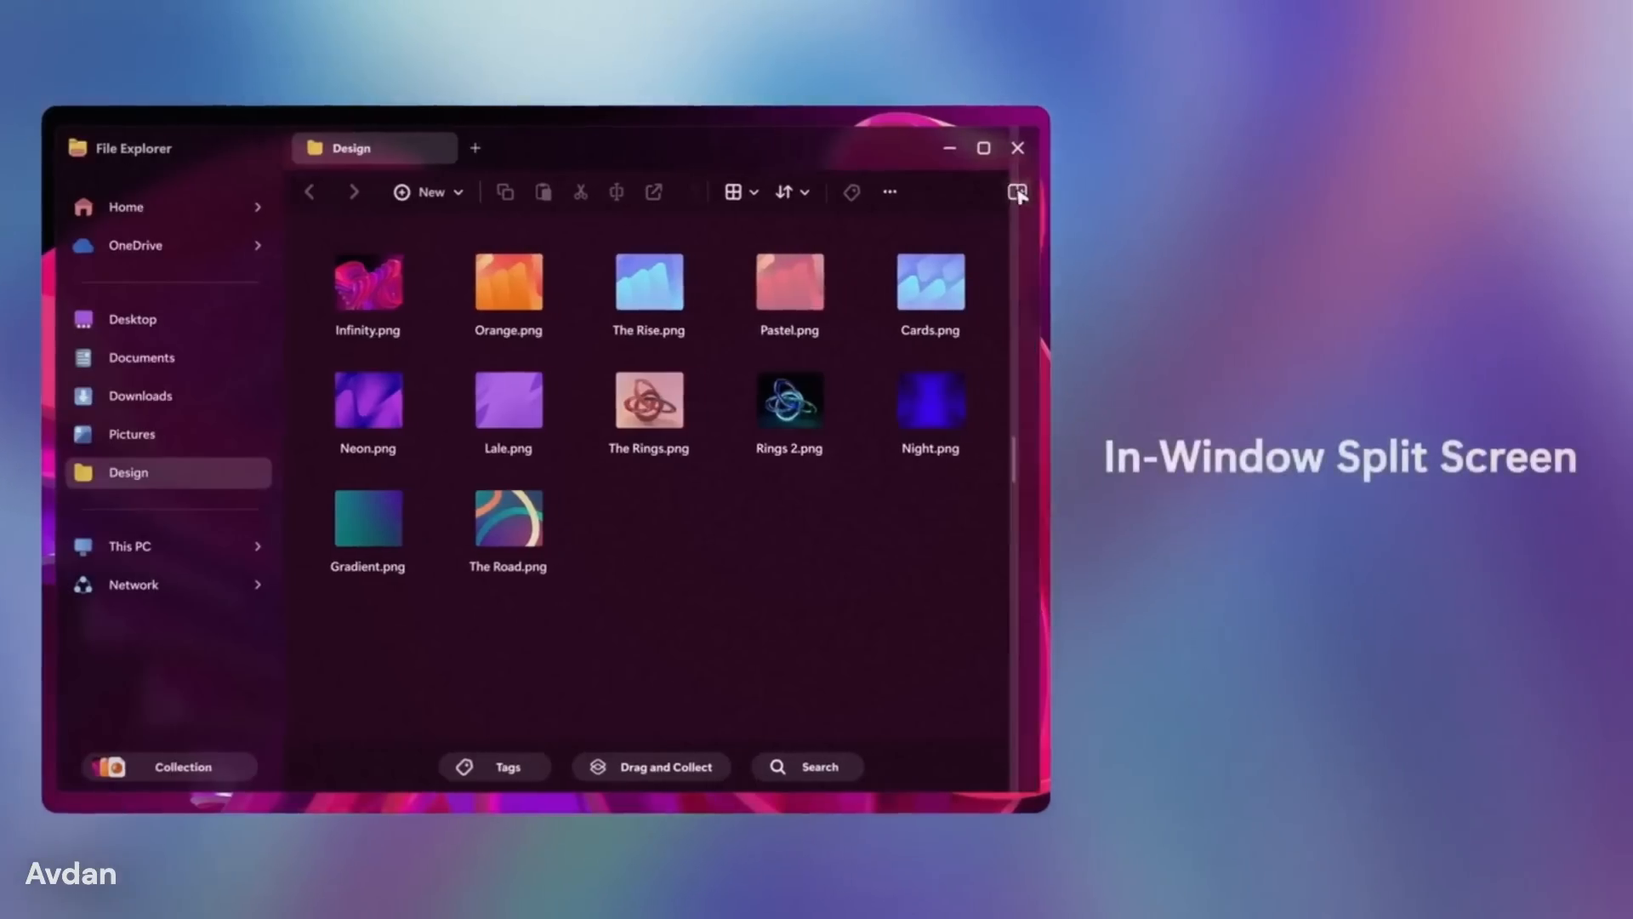
{"action": "left_click", "coordinate": [1015, 191]}
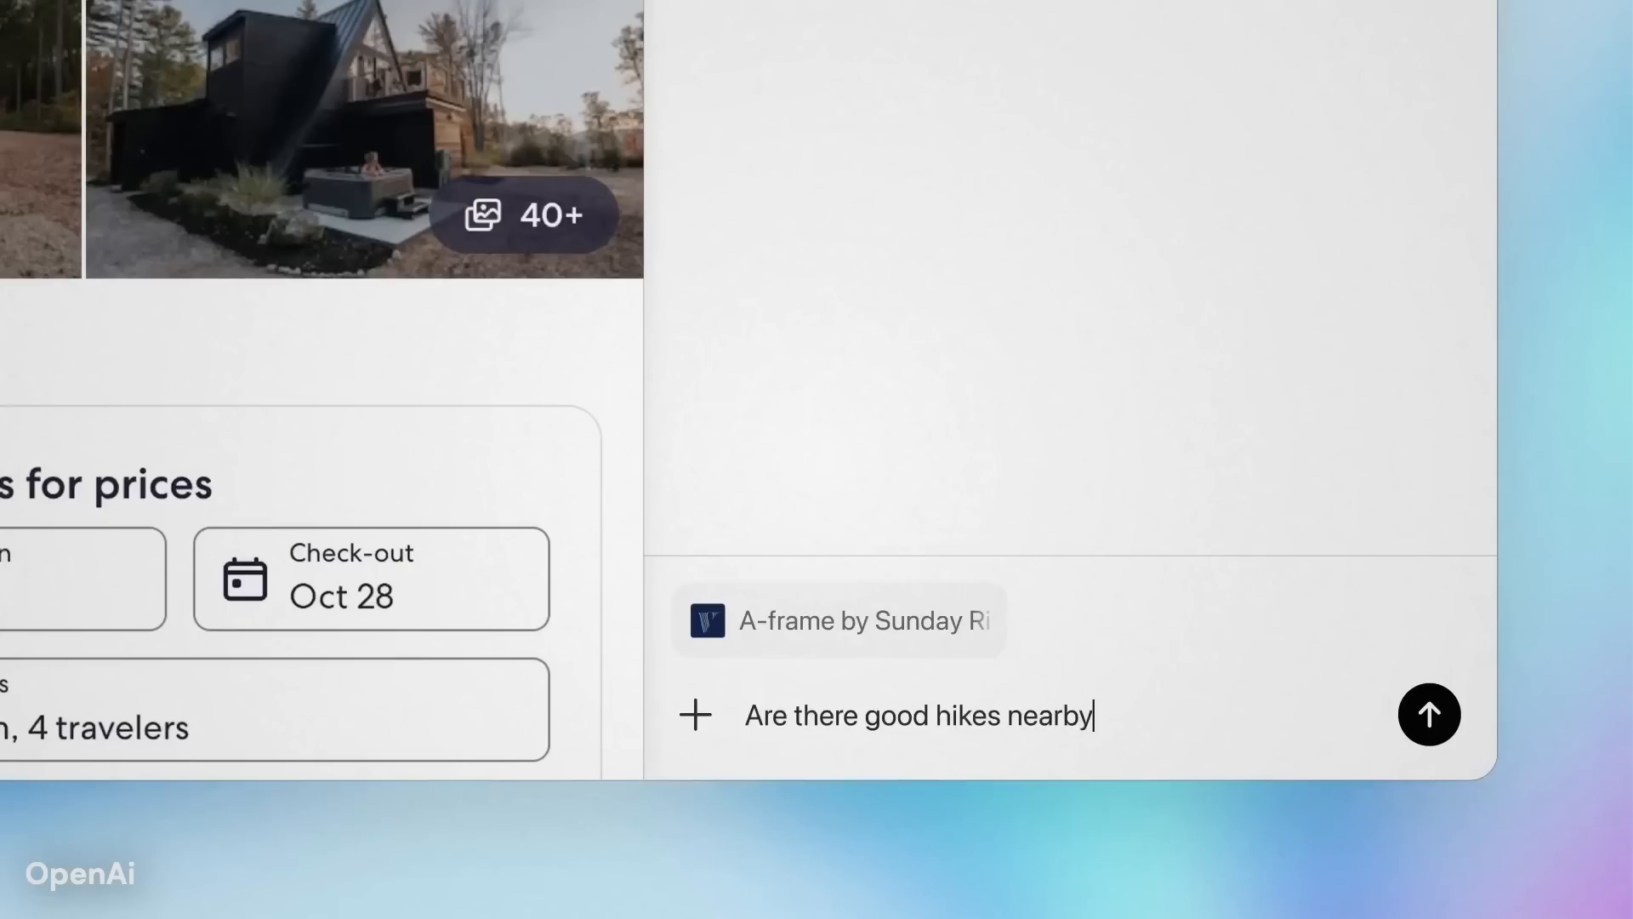
{"action": "left_click", "coordinate": [1428, 713]}
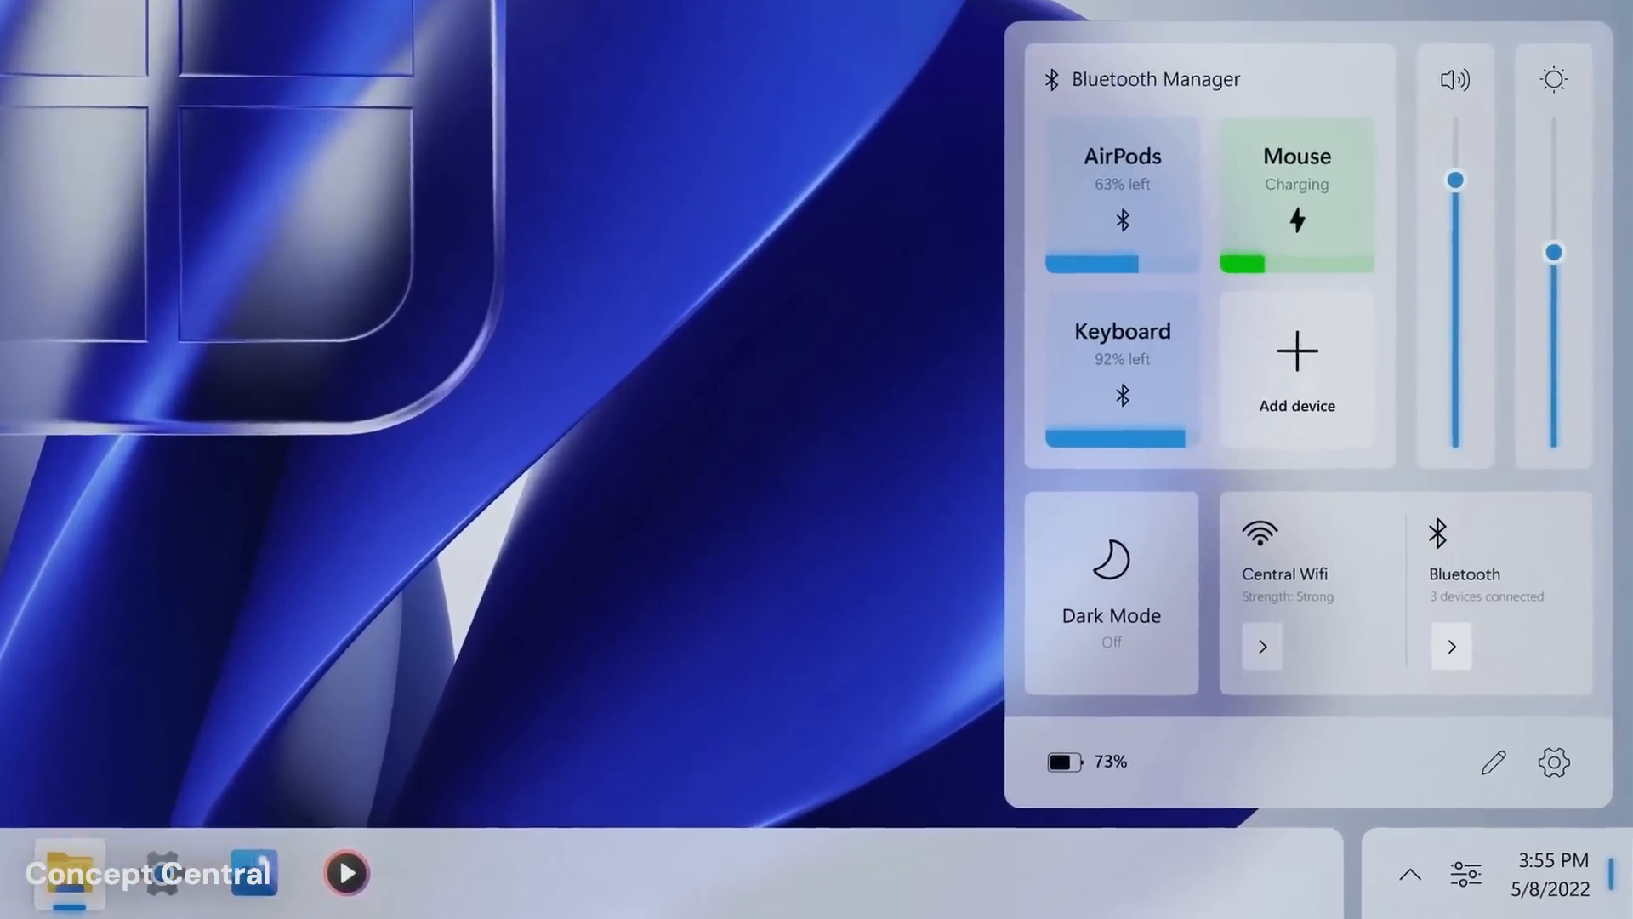
Turn on the Dark Mode tile, then open Settings and browse its category list
{"action": "left_click", "coordinate": [1110, 587]}
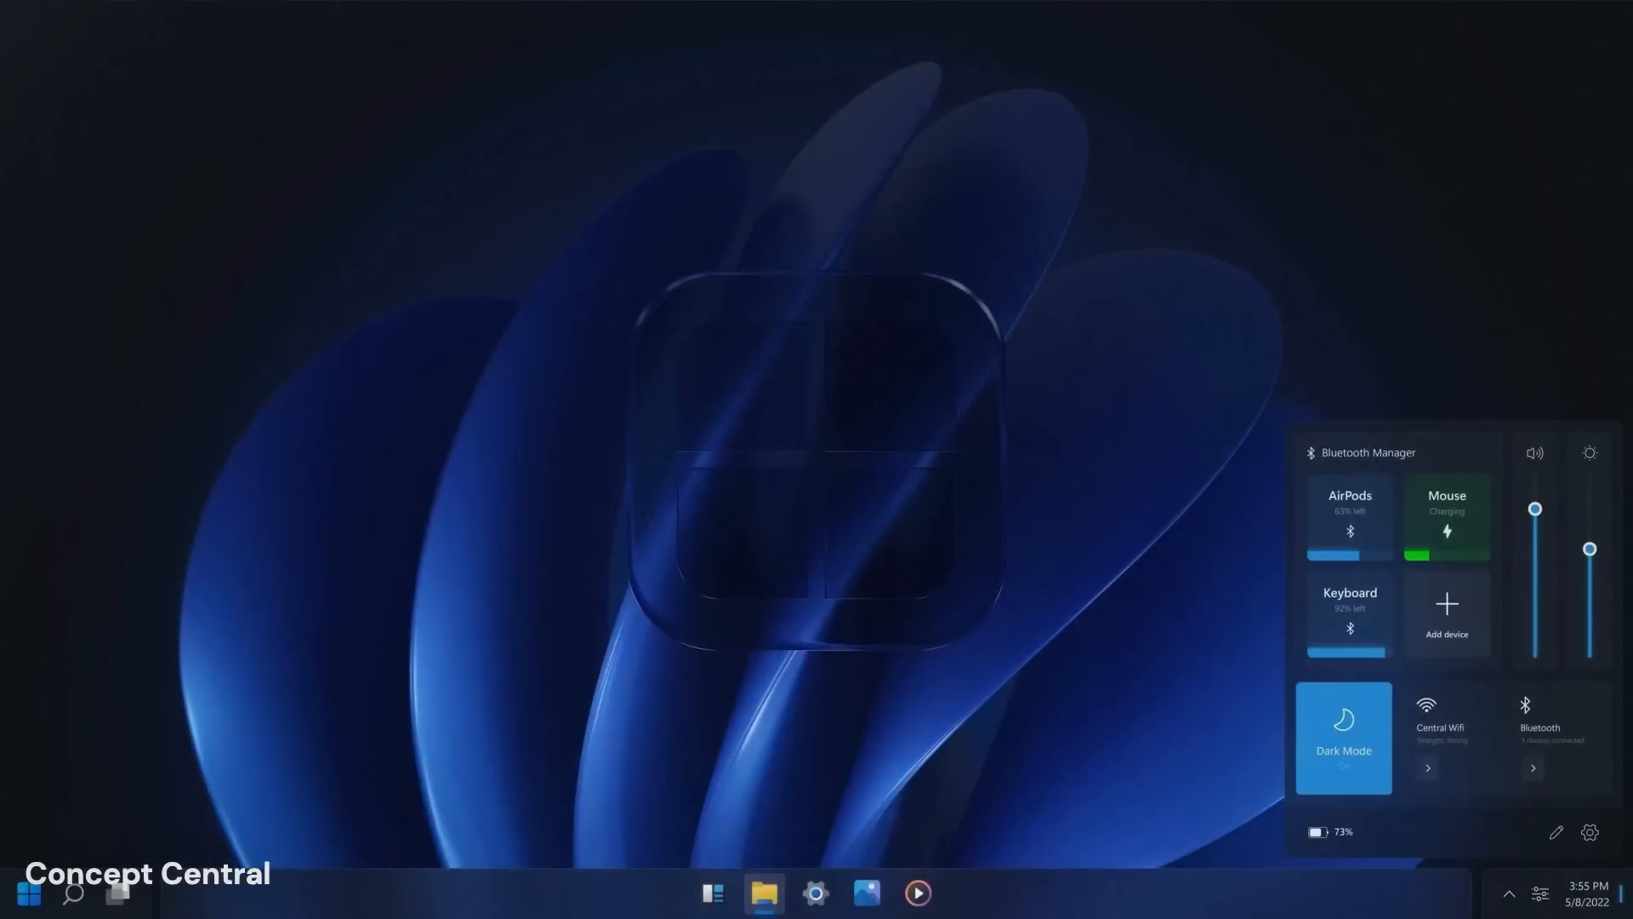
{"action": "left_click", "coordinate": [25, 890]}
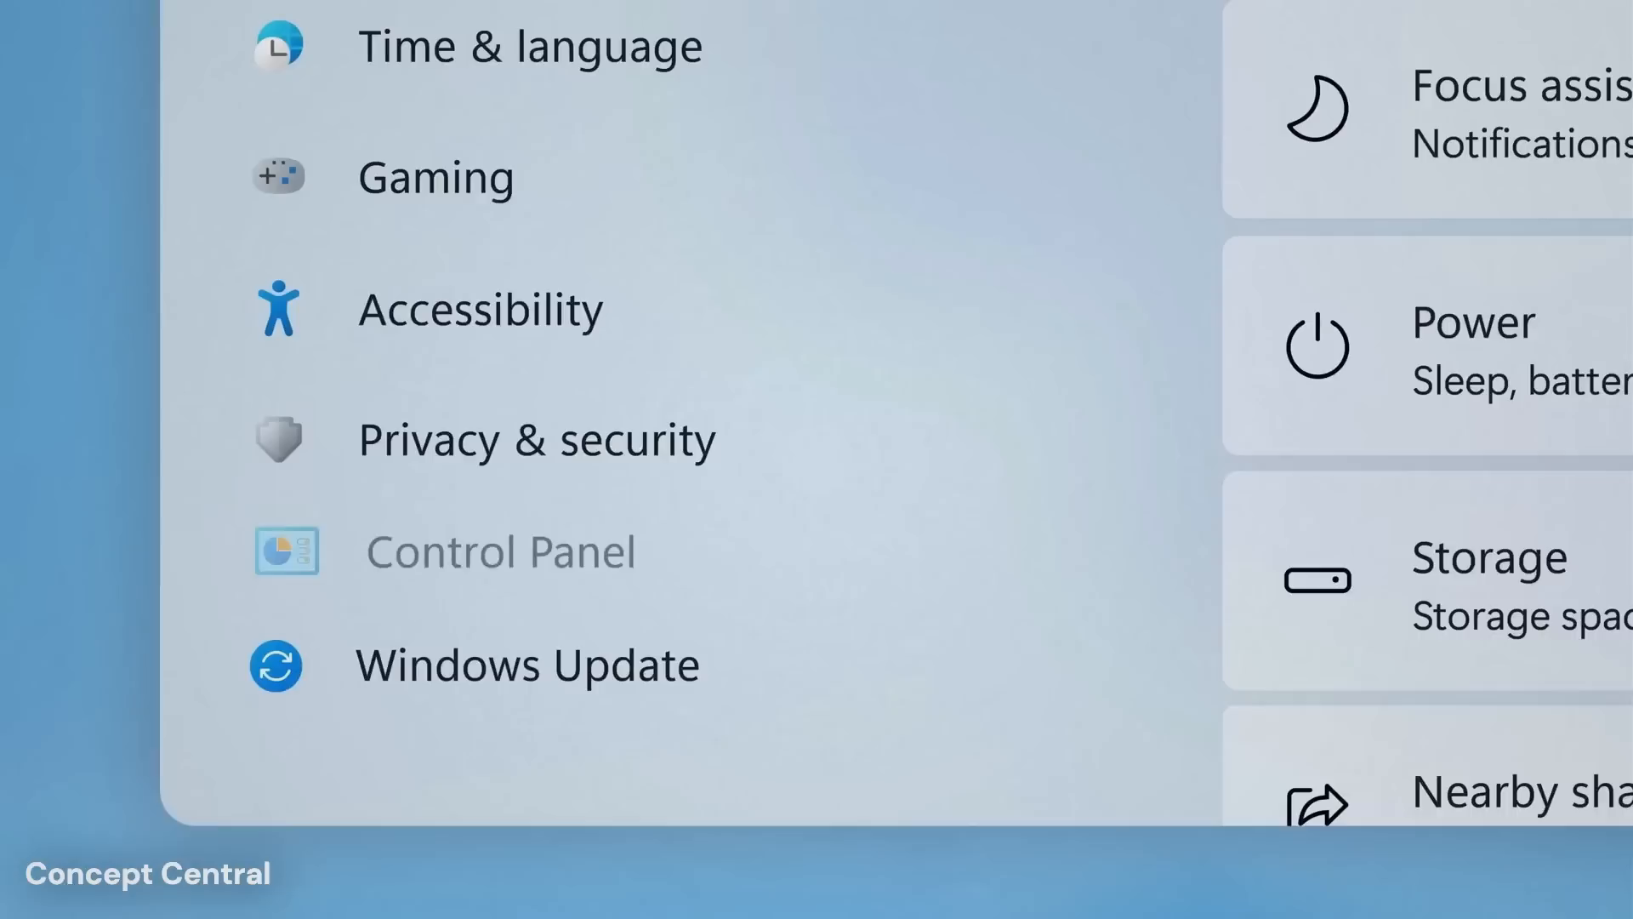
{"action": "left_click", "coordinate": [500, 552]}
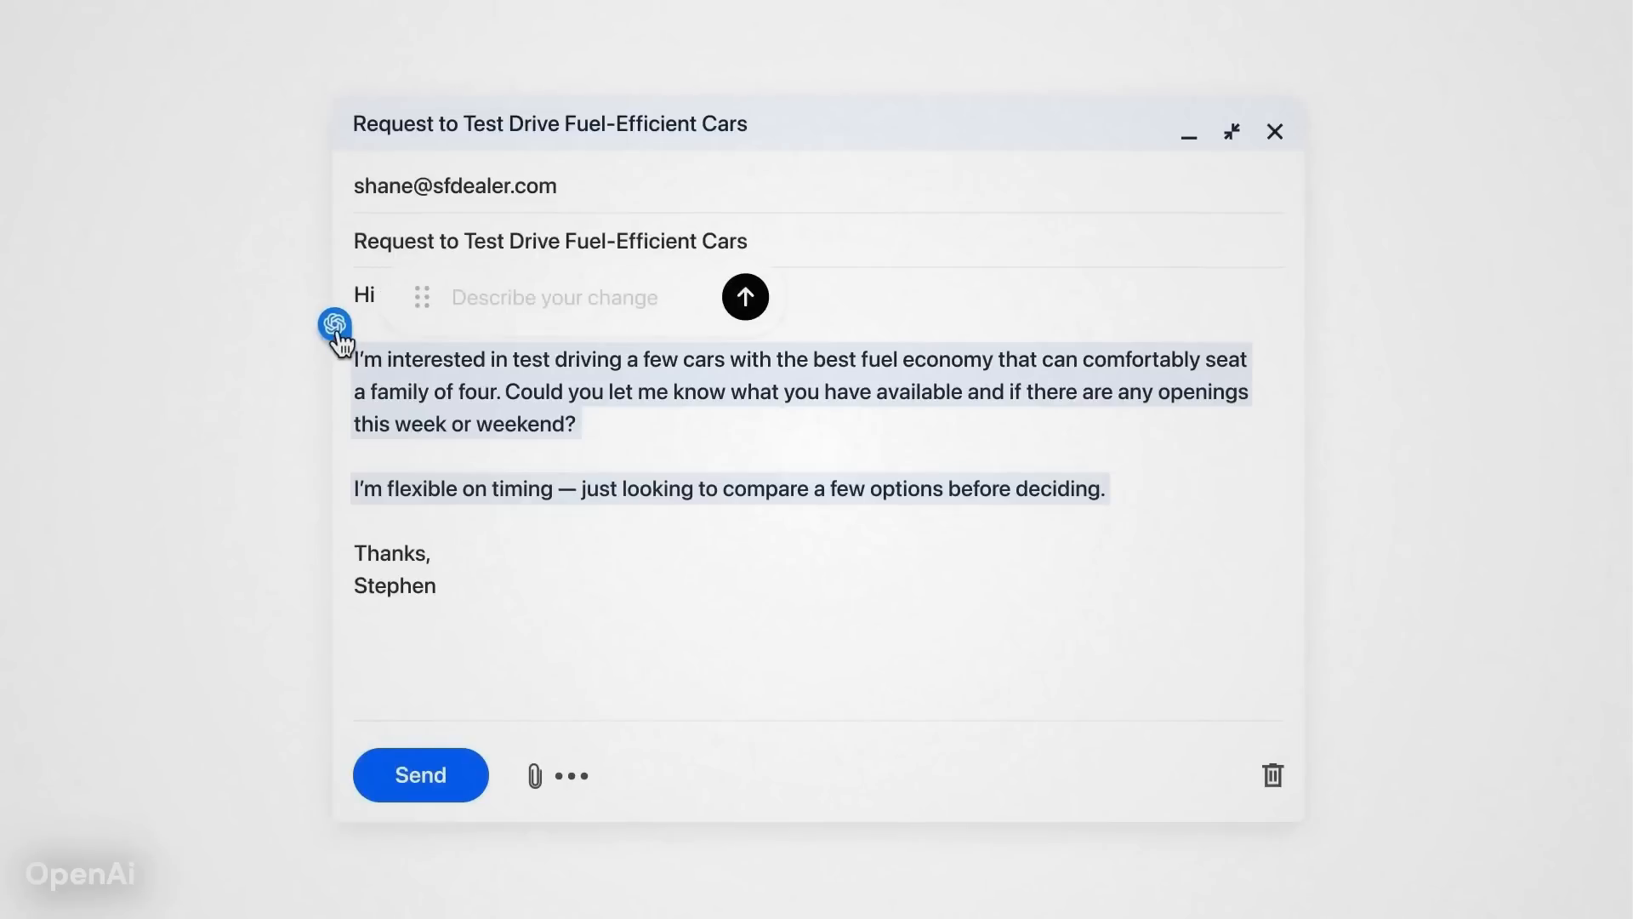
Request 'Make this more concise' for the email body, then open File Explorer Home
{"action": "type", "text": "Make this more concise"}
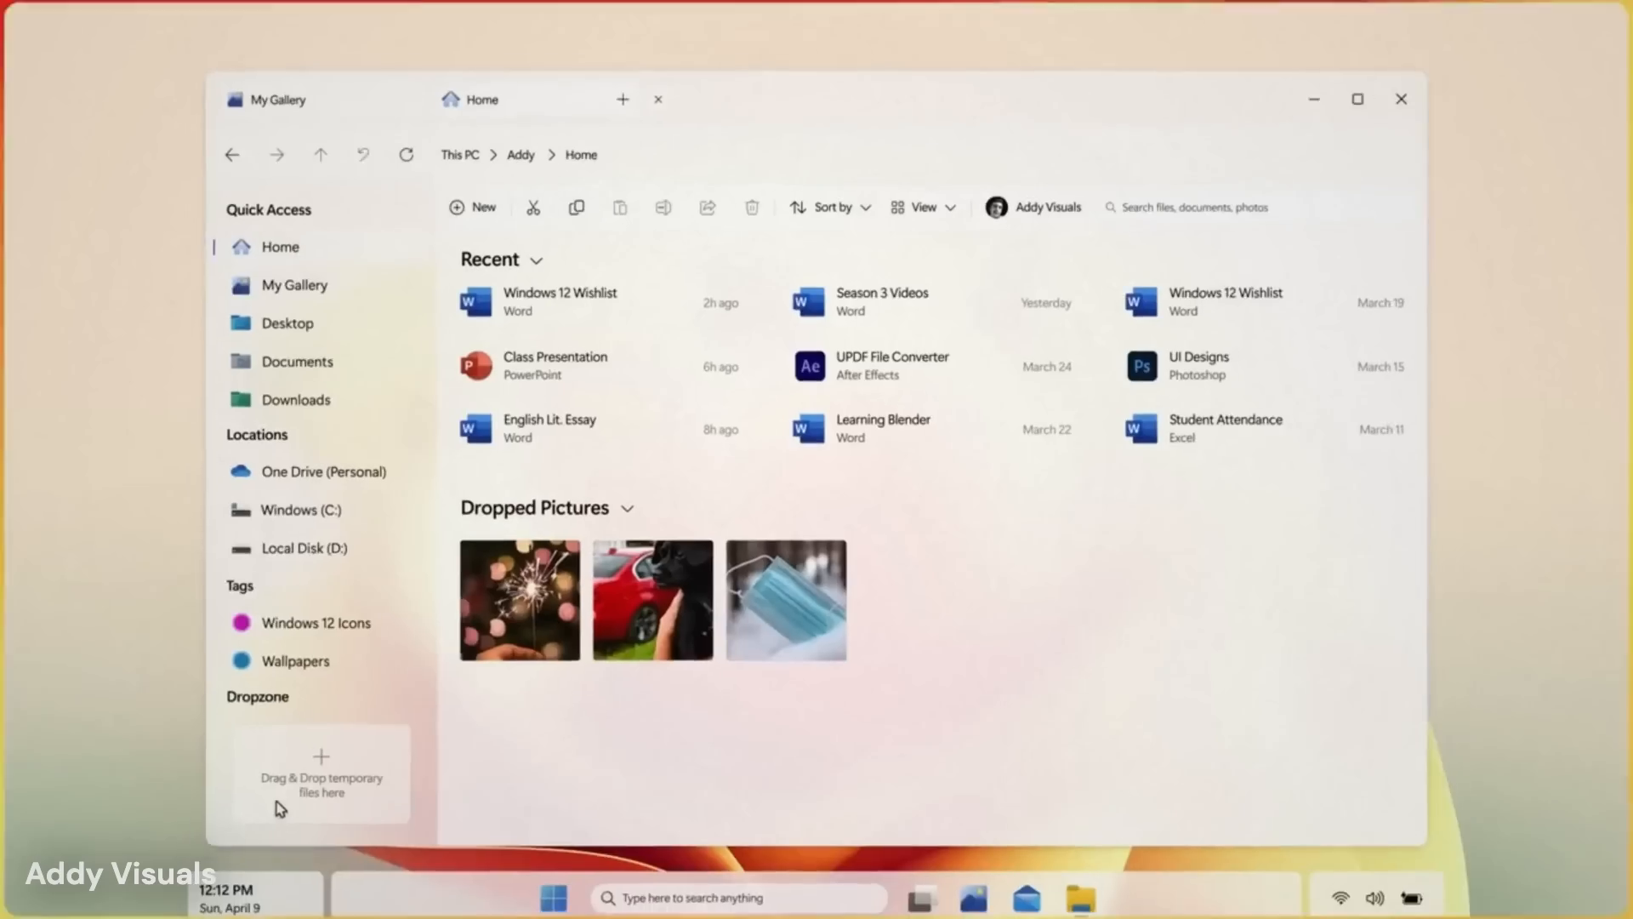
{"action": "left_click", "coordinate": [553, 899]}
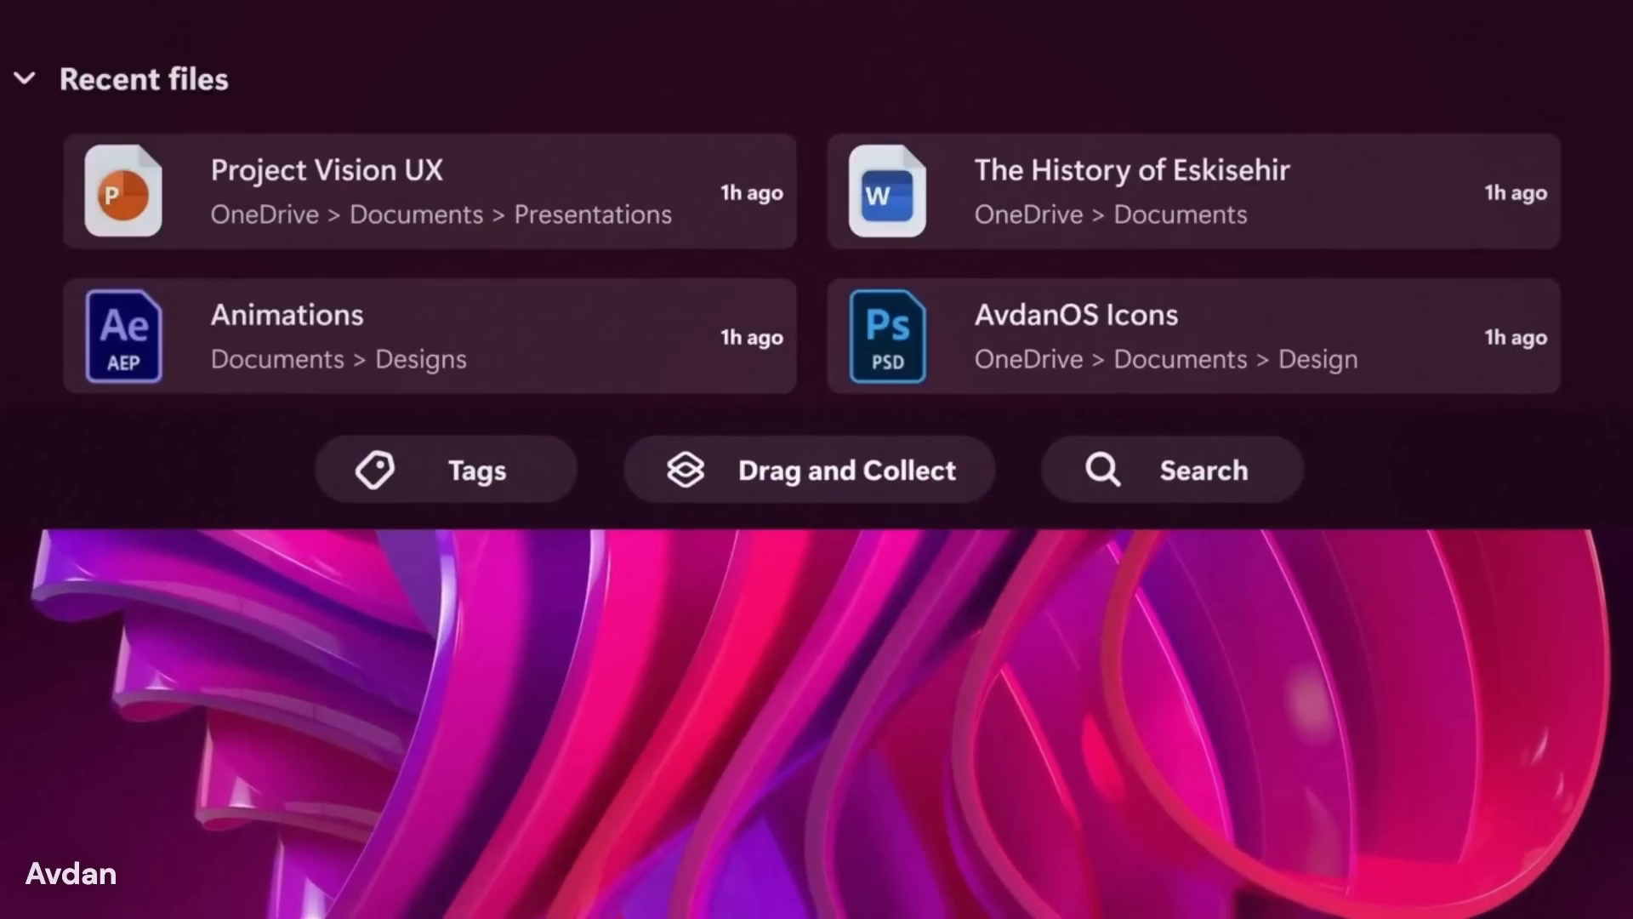
Open Tags in File Explorer and filter by the Important tag chip
{"action": "left_click", "coordinate": [447, 470]}
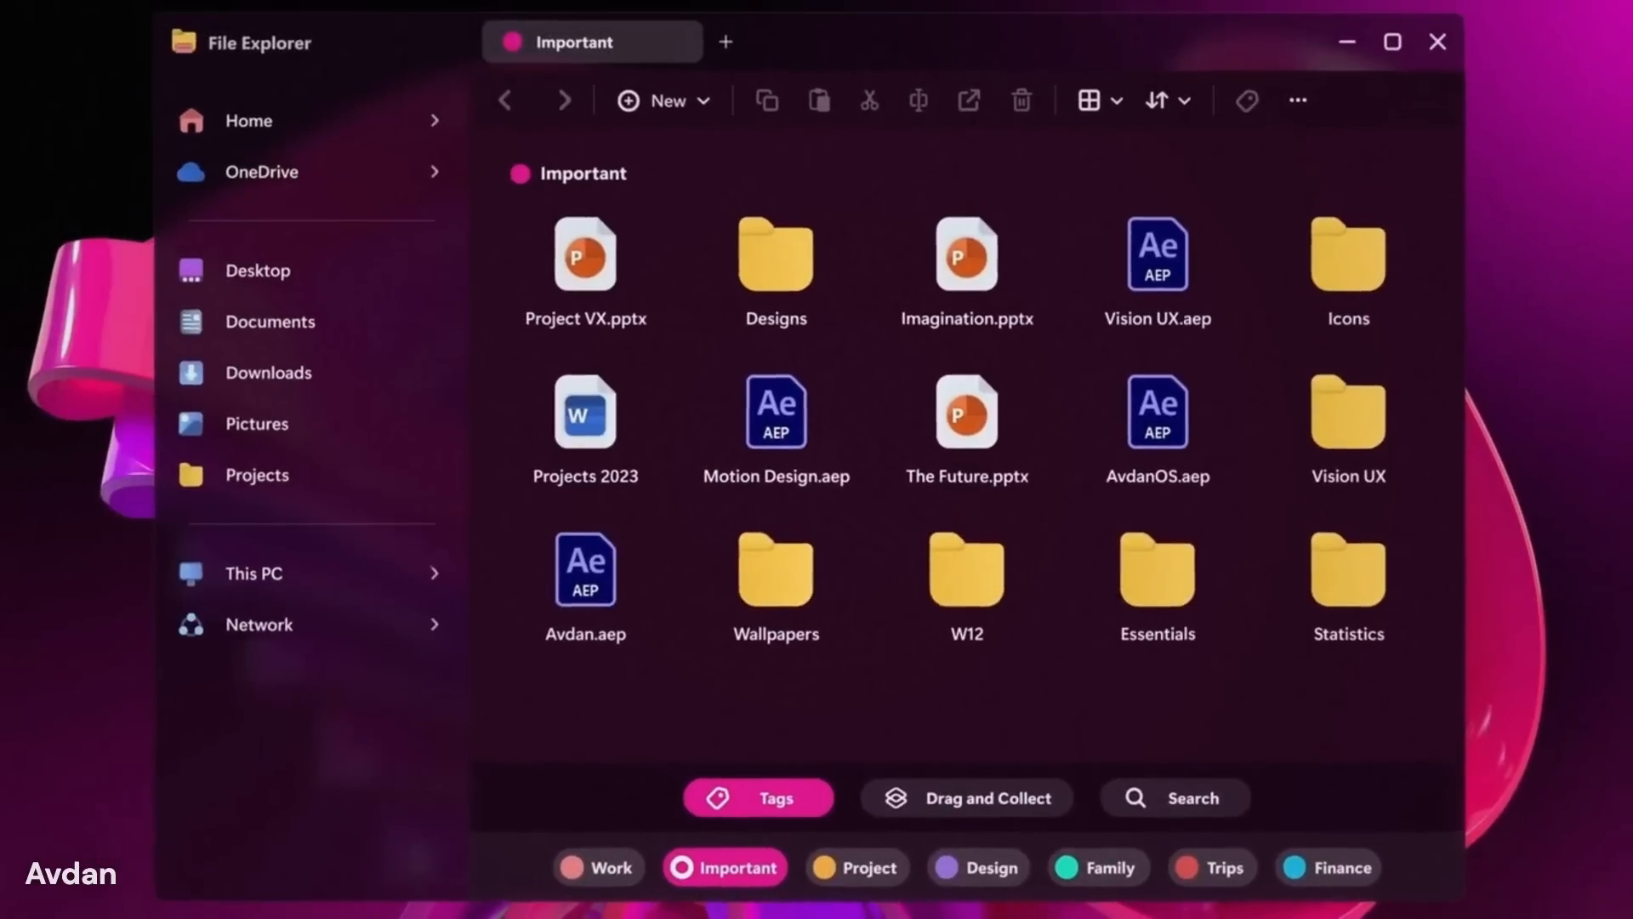
{"action": "left_click", "coordinate": [996, 867]}
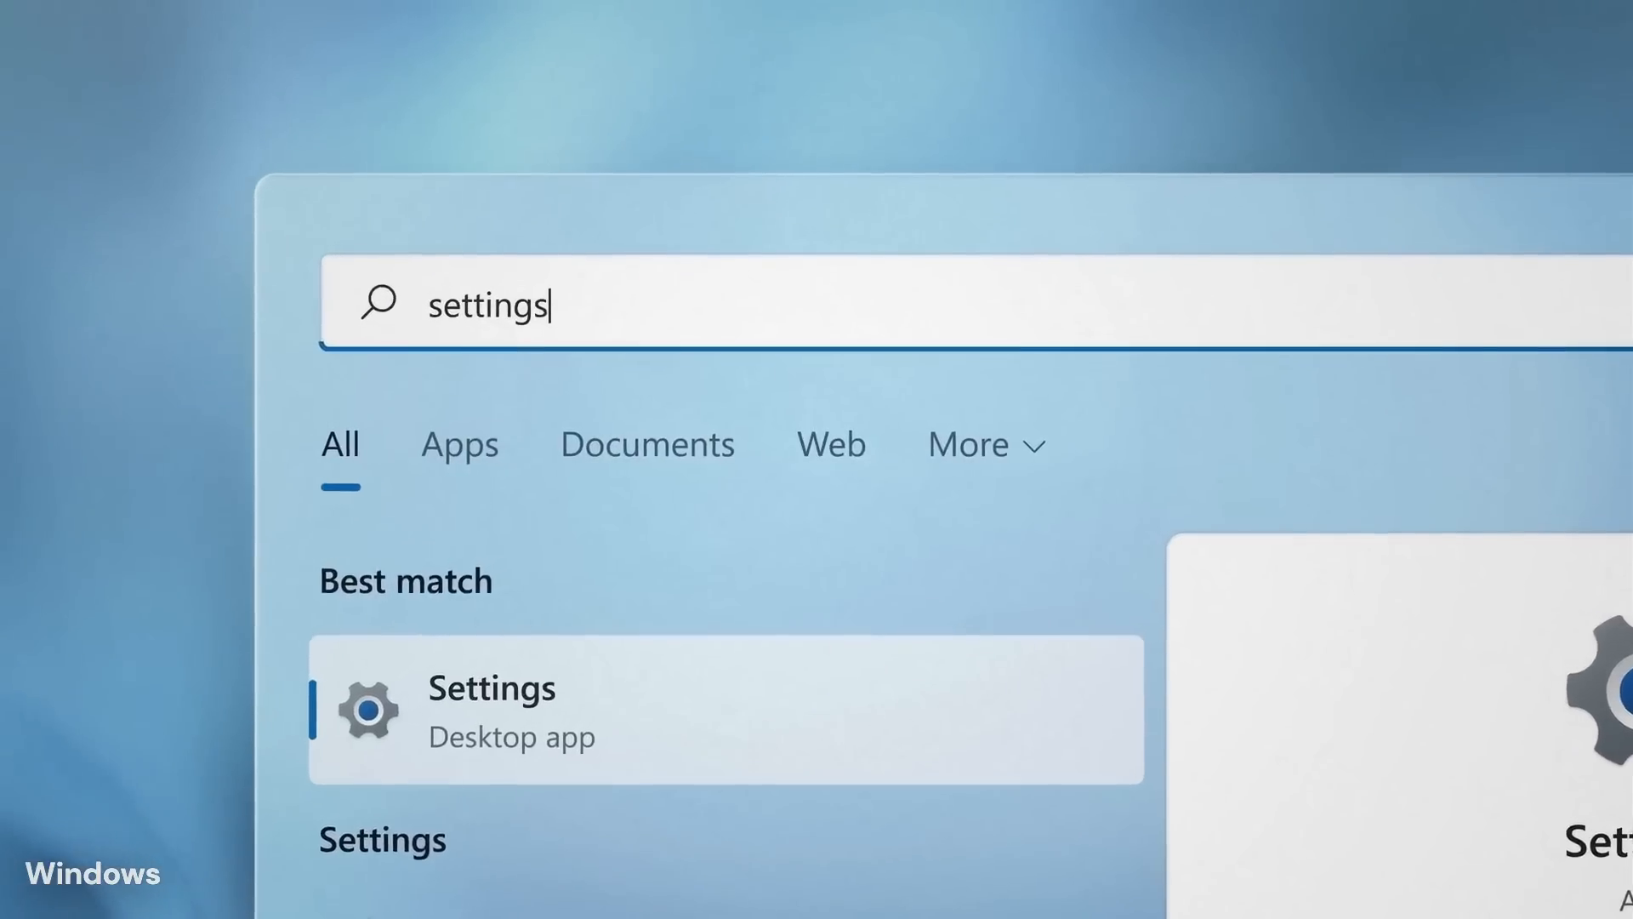
Search for settings, then send the beach-day shopping request to ChatGPT with Instacart
{"action": "left_click", "coordinate": [491, 711]}
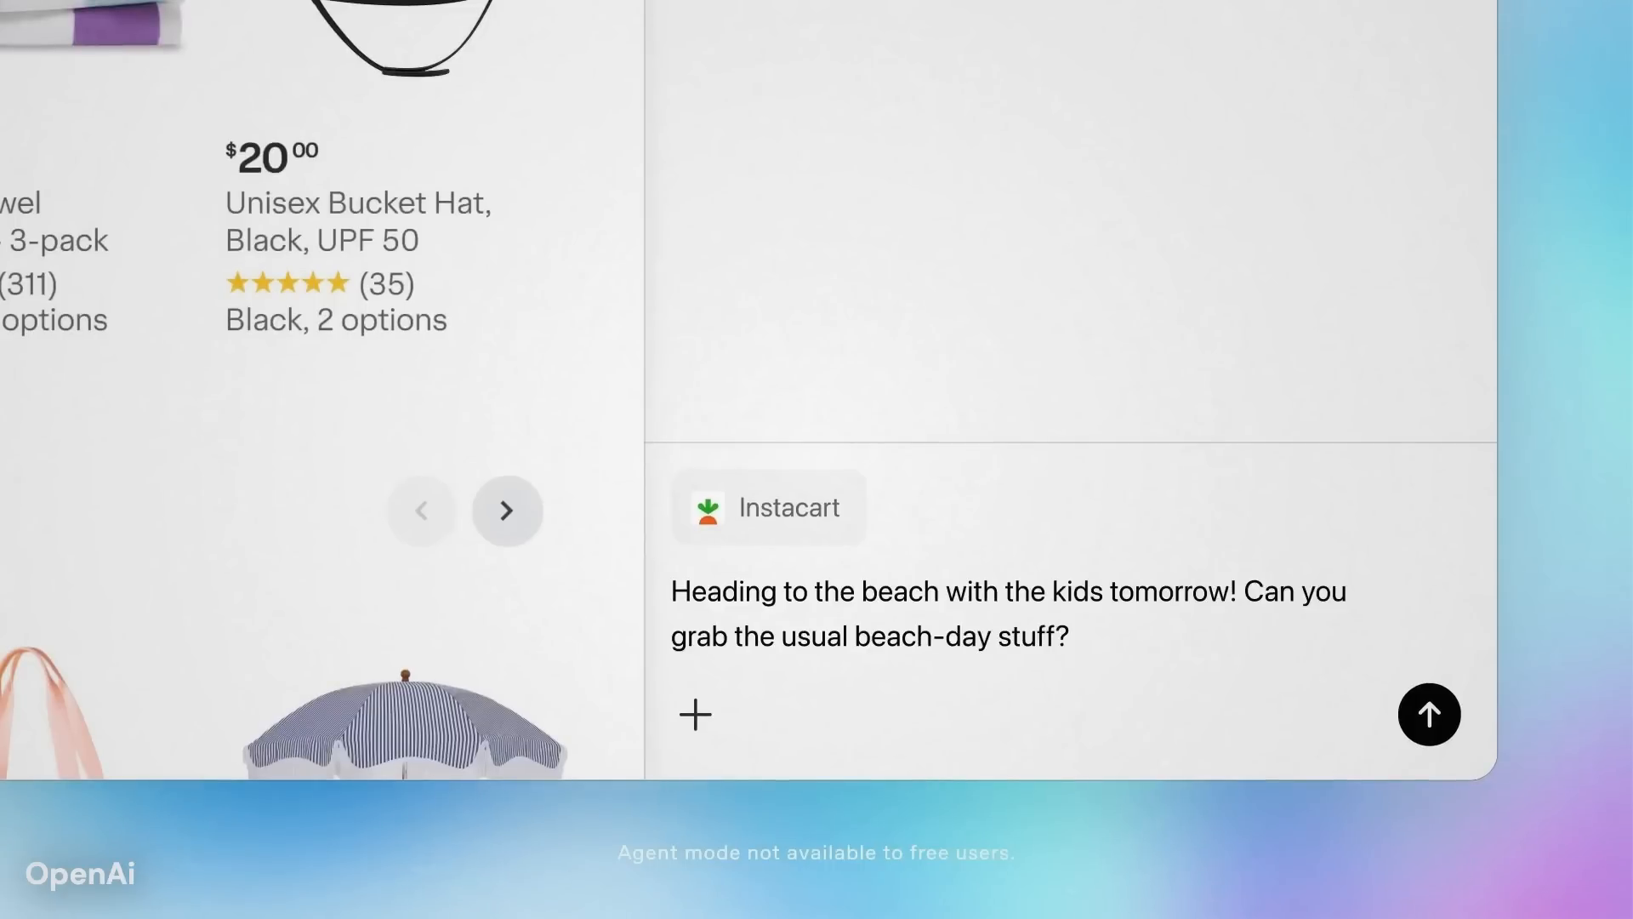
{"action": "left_click", "coordinate": [1429, 715]}
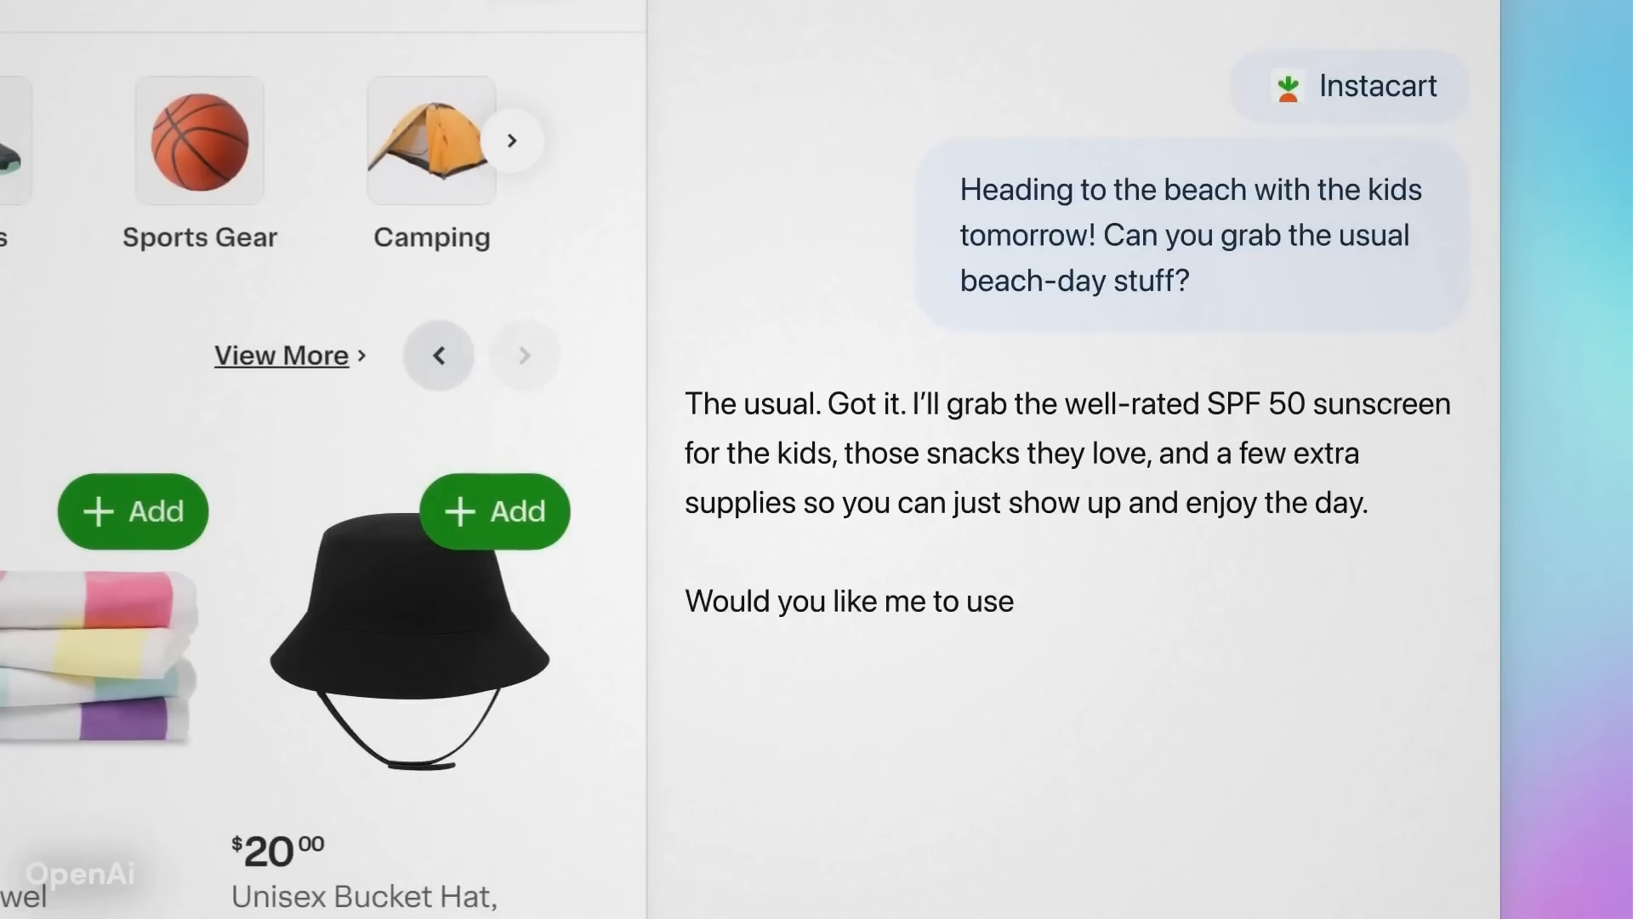